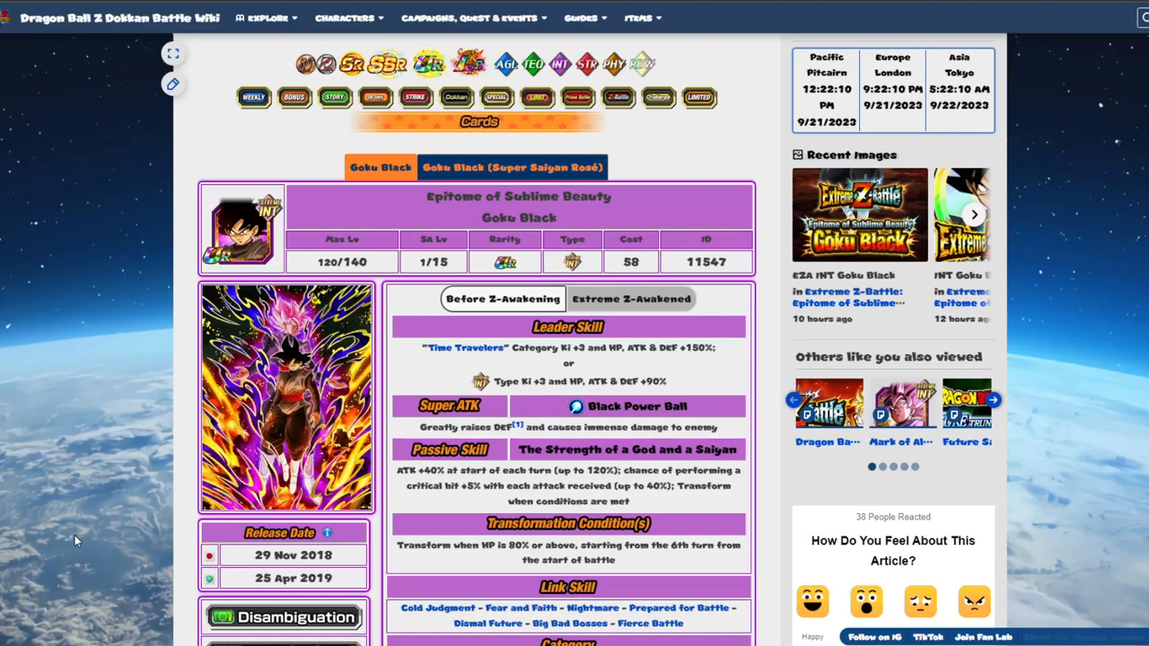
Toggle between Goku Black's pre-awakening and Extreme Z-Awakened skill views to compare them
click(630, 298)
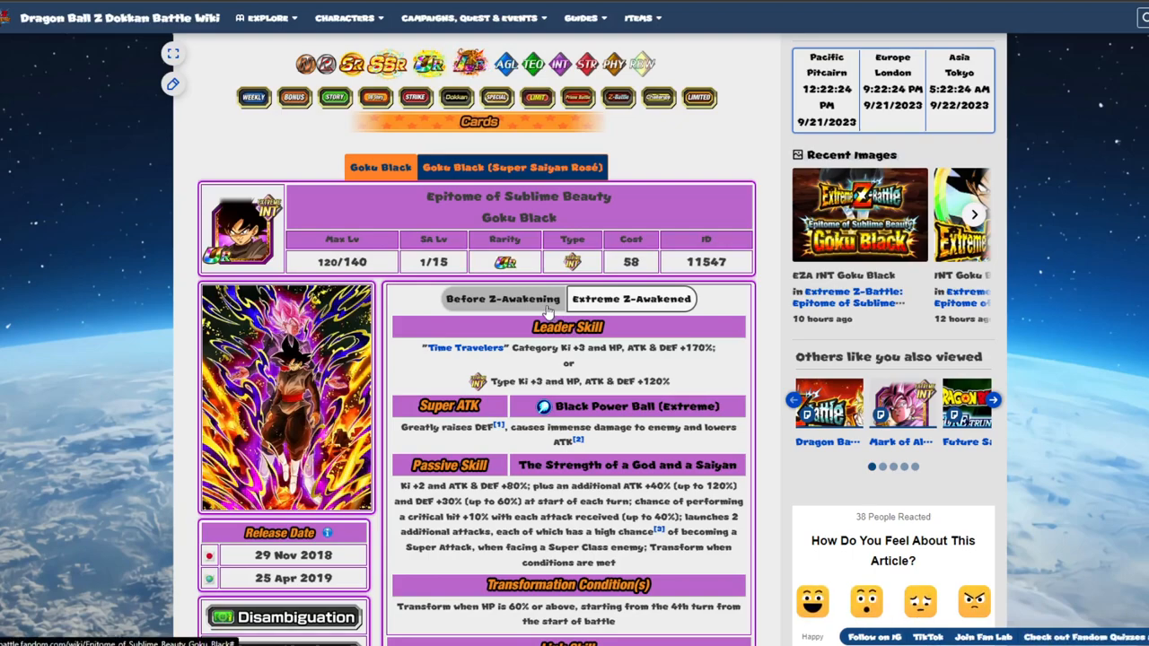
click(502, 298)
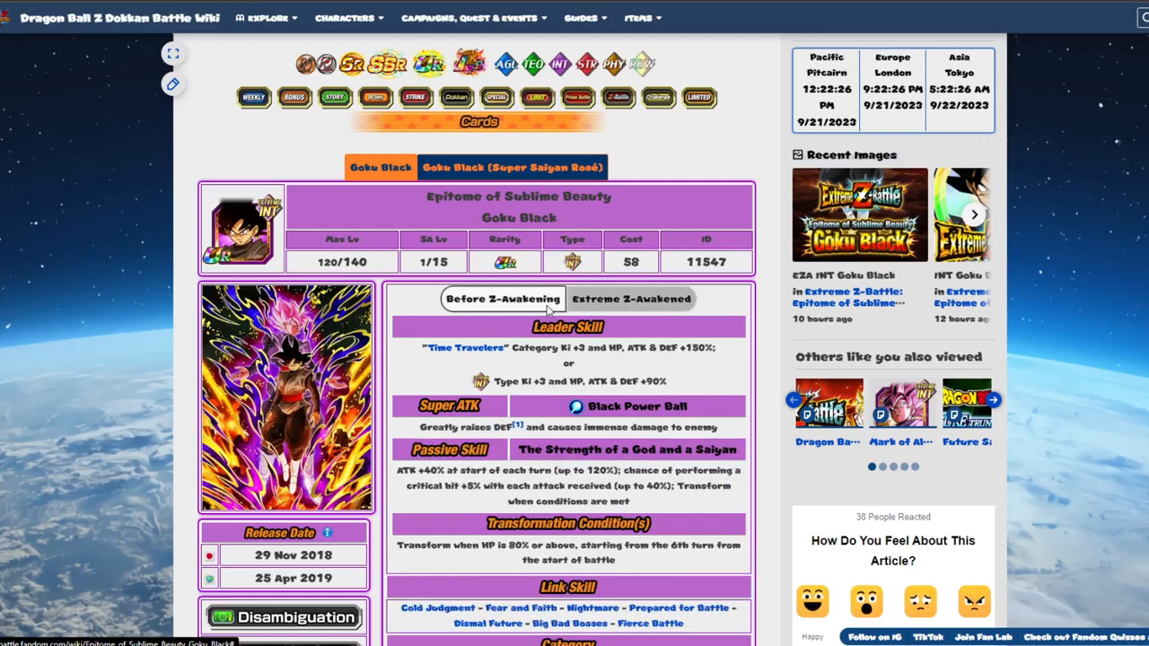
mouse_move(528, 375)
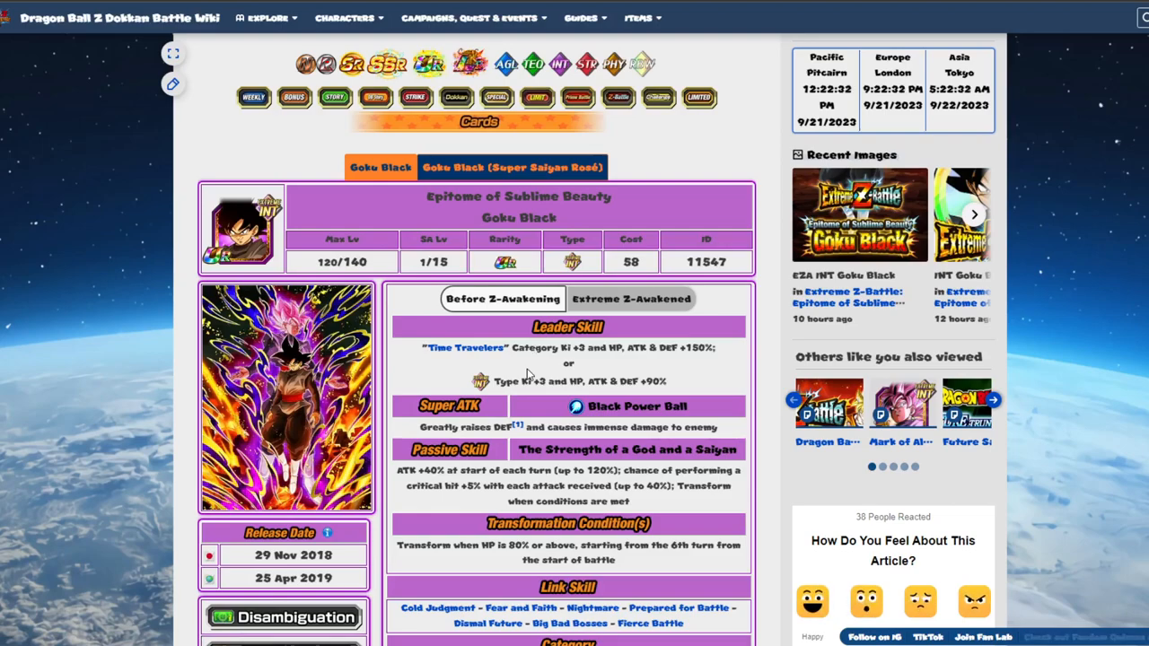
click(630, 298)
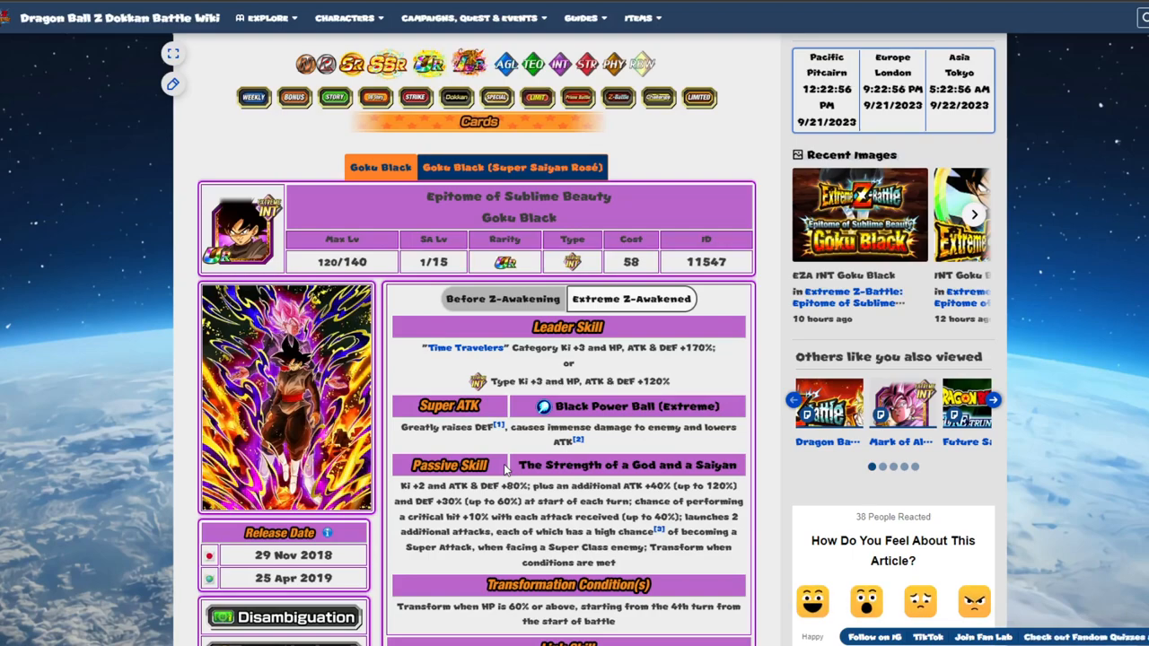
mouse_move(15, 542)
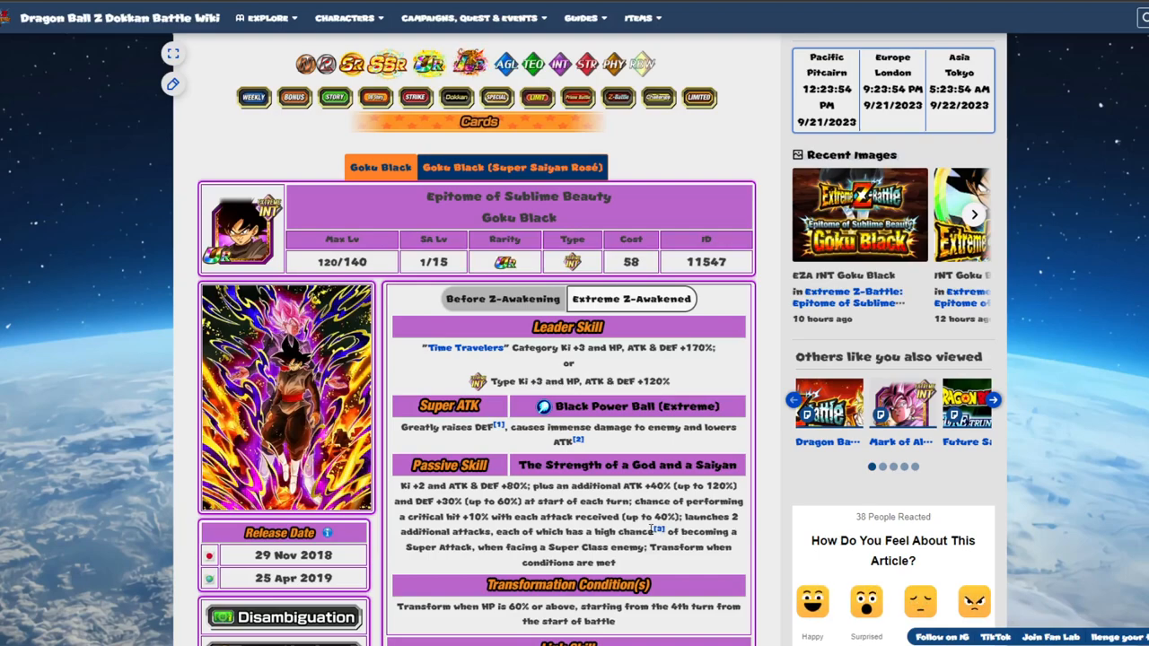
mouse_move(653, 560)
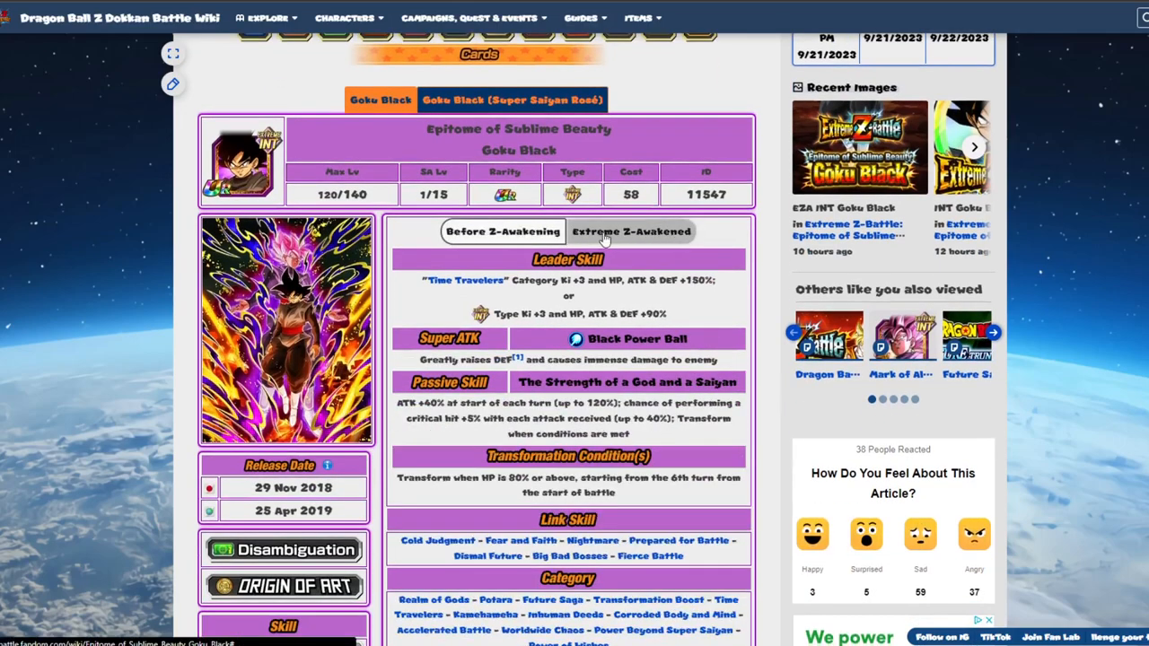
click(632, 232)
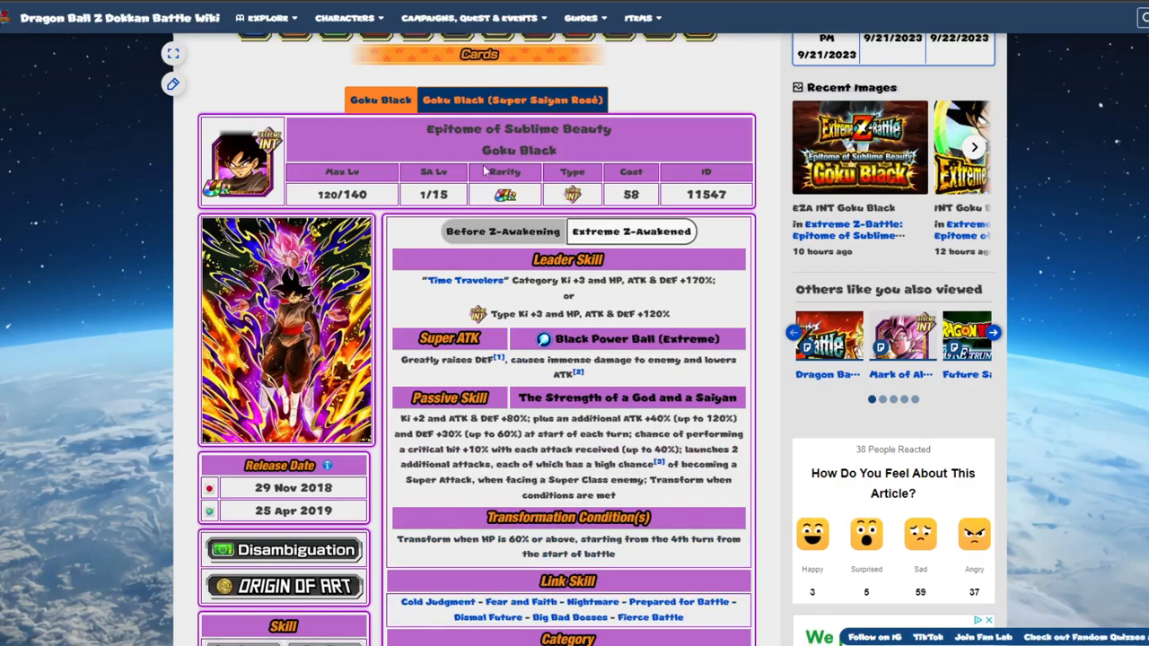
Switch the card page to the Goku Black (Super Saiyan Rosé) form
click(512, 100)
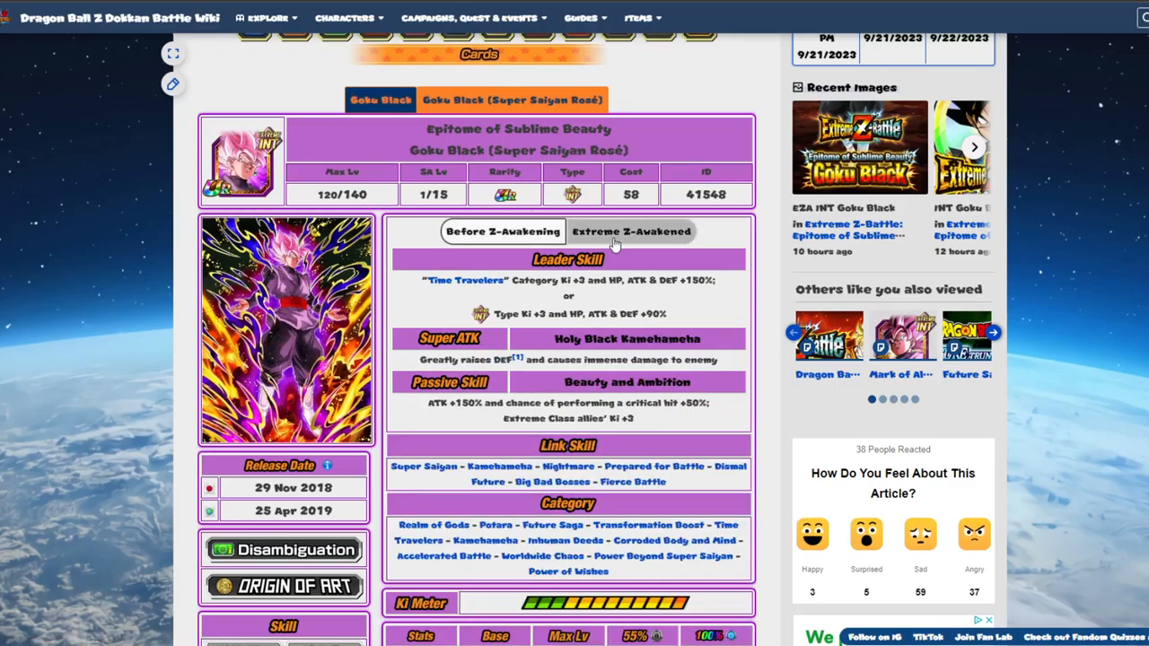
Show the Rosé form's Extreme Z-Awakened skills and reach the Extreme Z-Battle event page
click(631, 232)
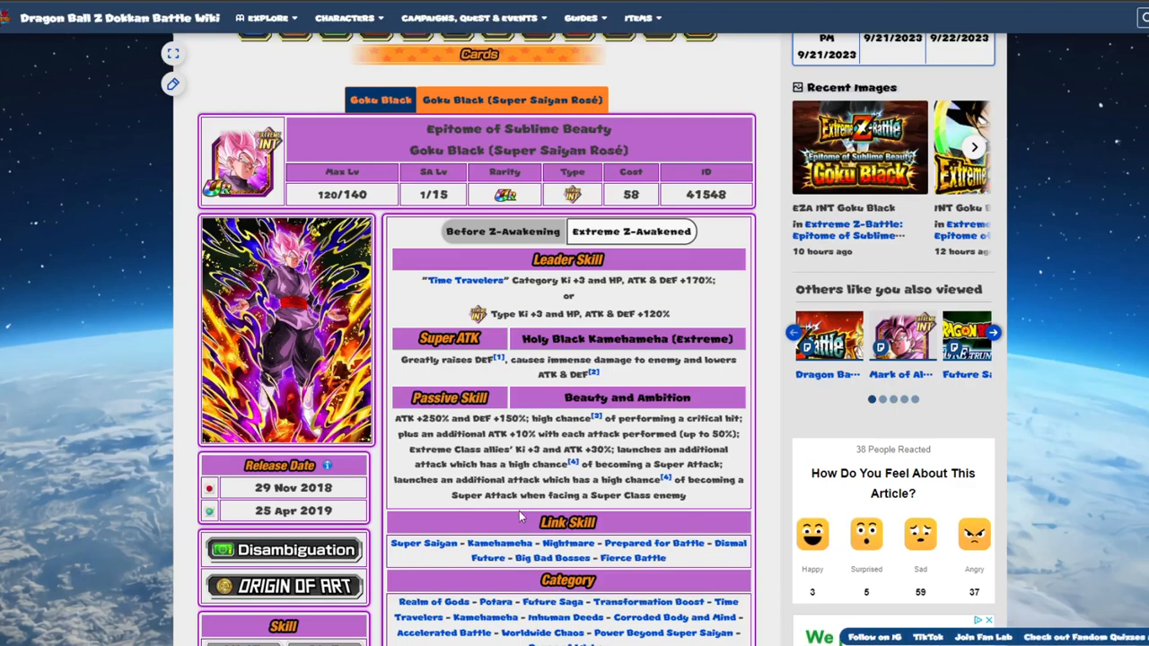
mouse_move(381, 196)
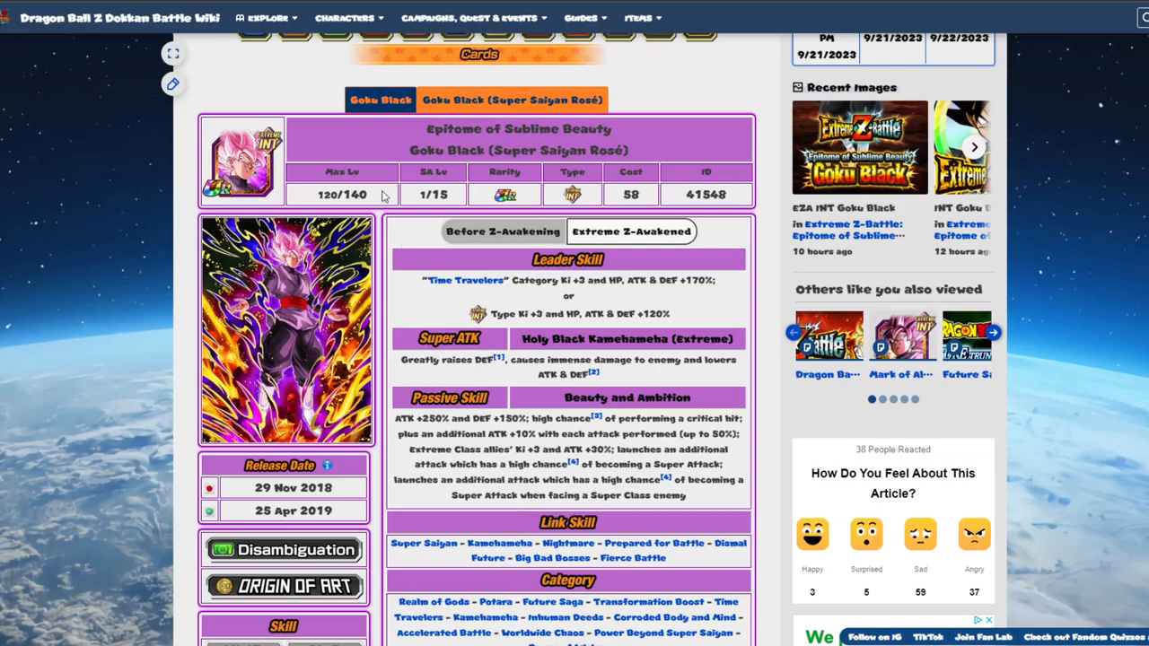
scroll(down, 3)
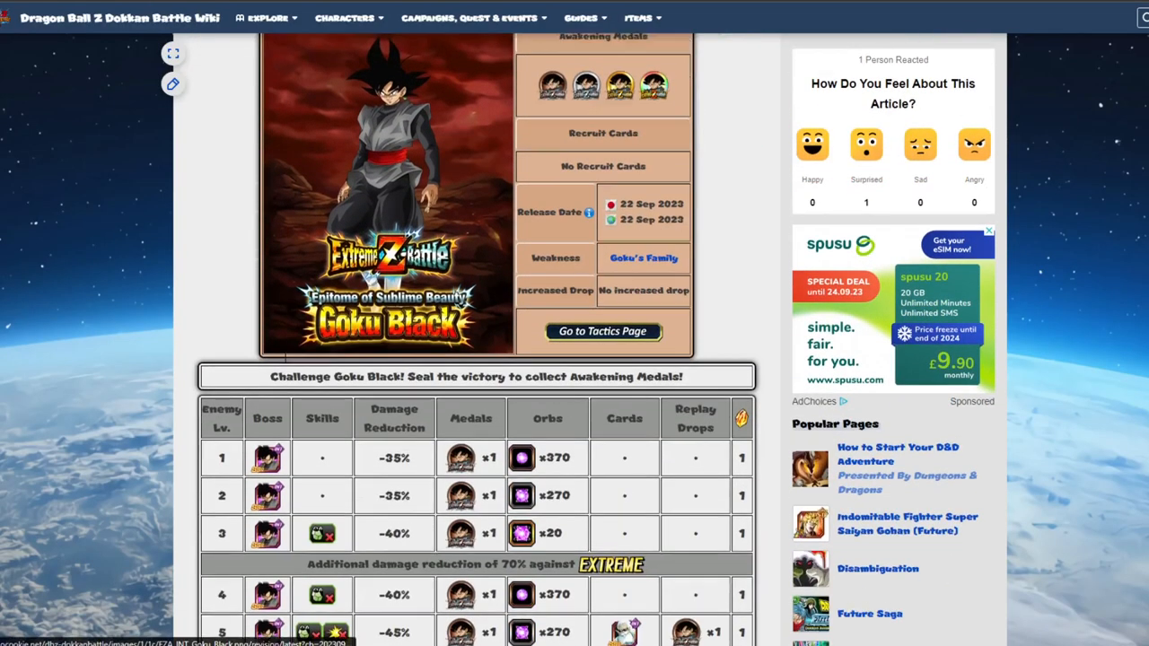
Scroll through the event's stage table and Additional Information rules
scroll(down, 3)
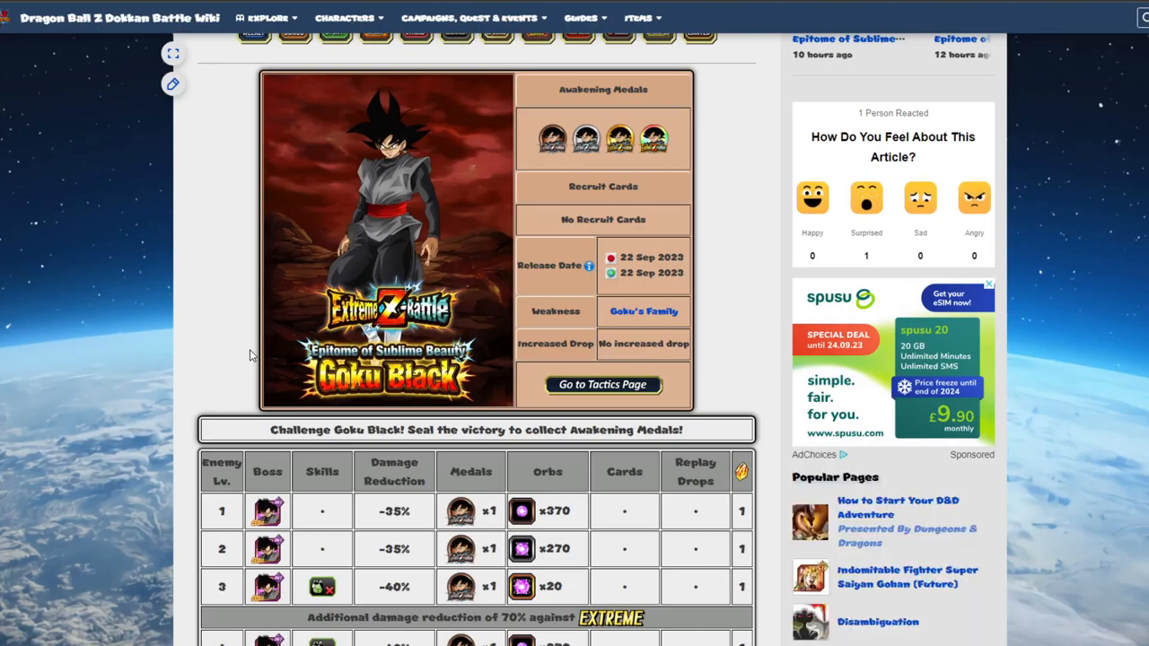
scroll(down, 3)
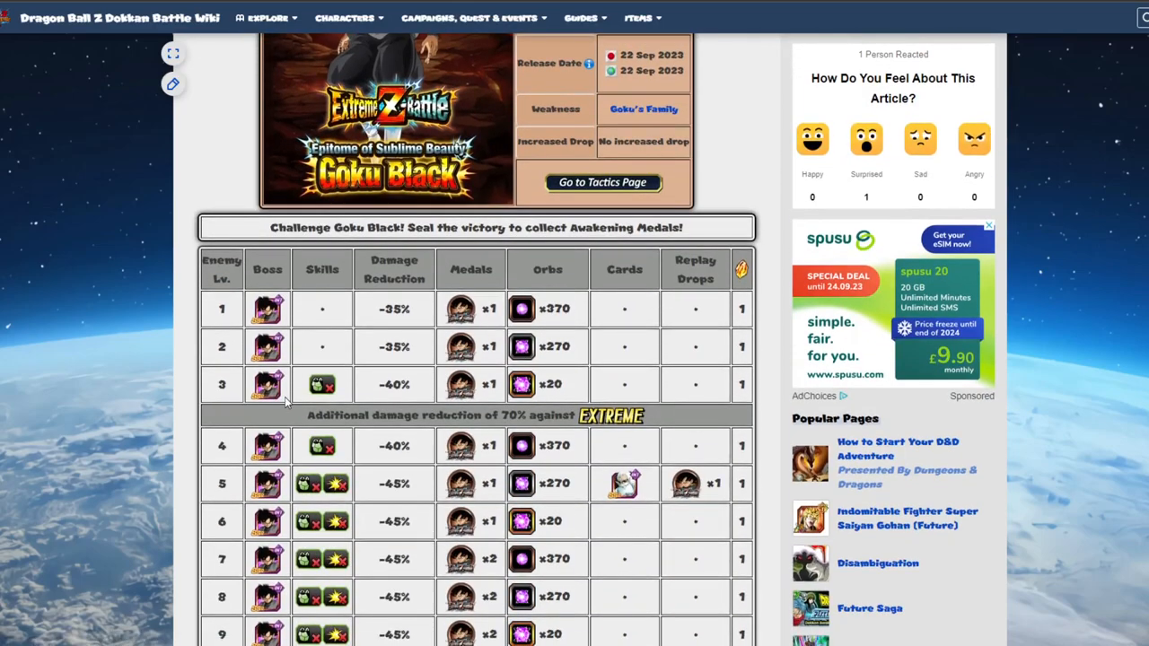
scroll(down, 3)
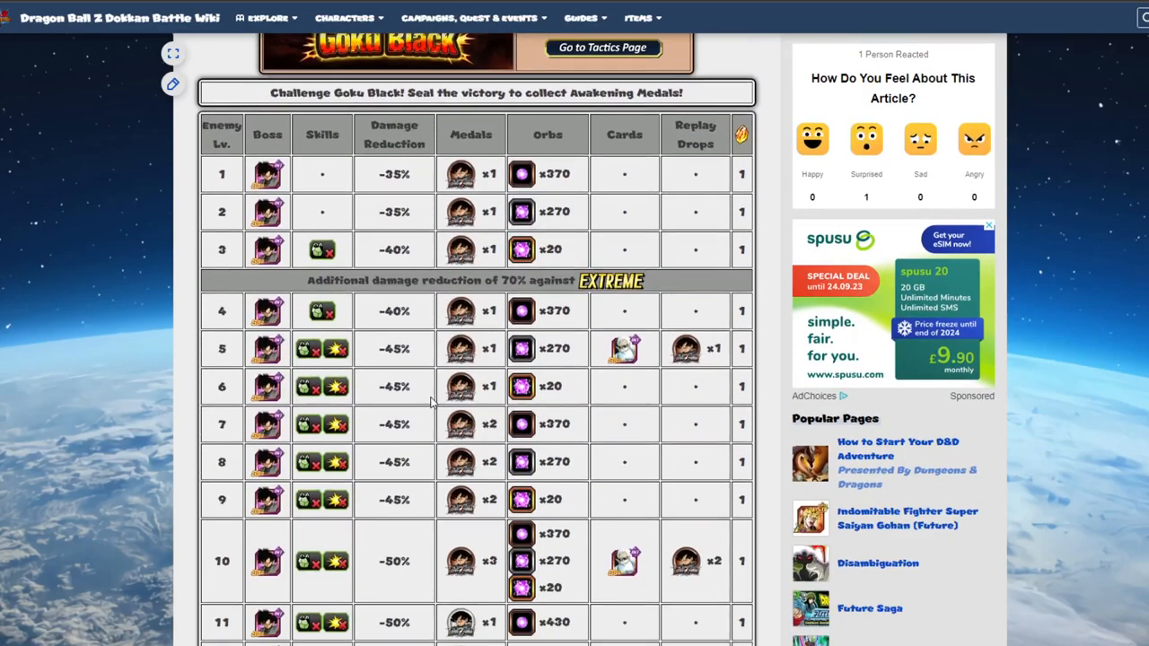
scroll(down, 3)
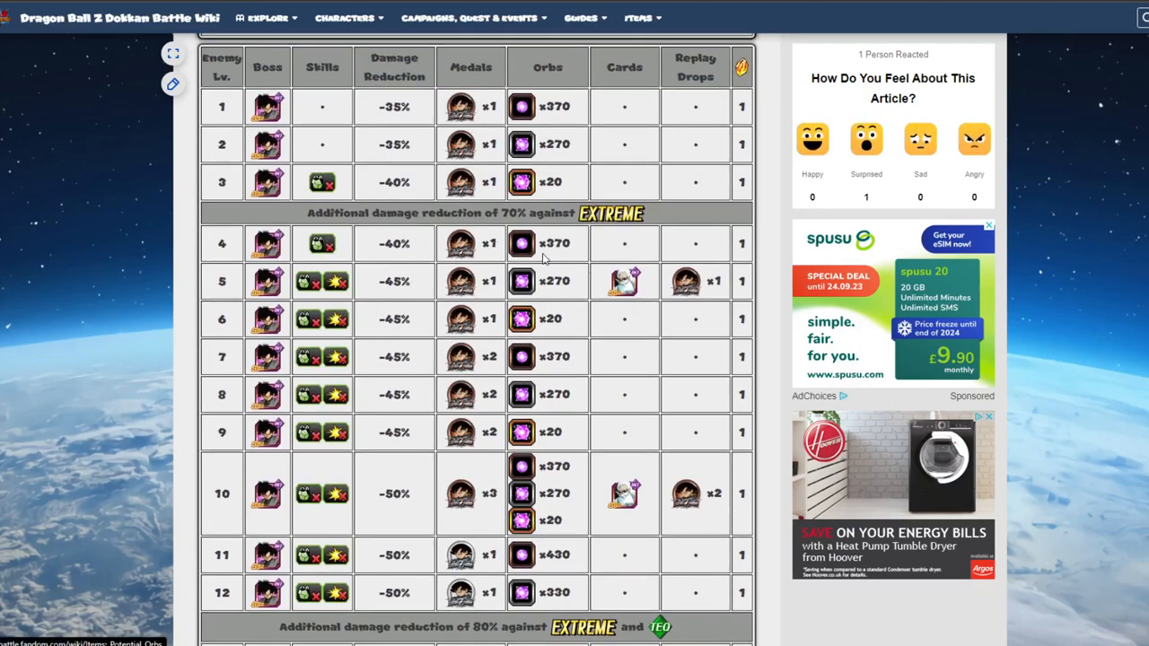
scroll(down, 3)
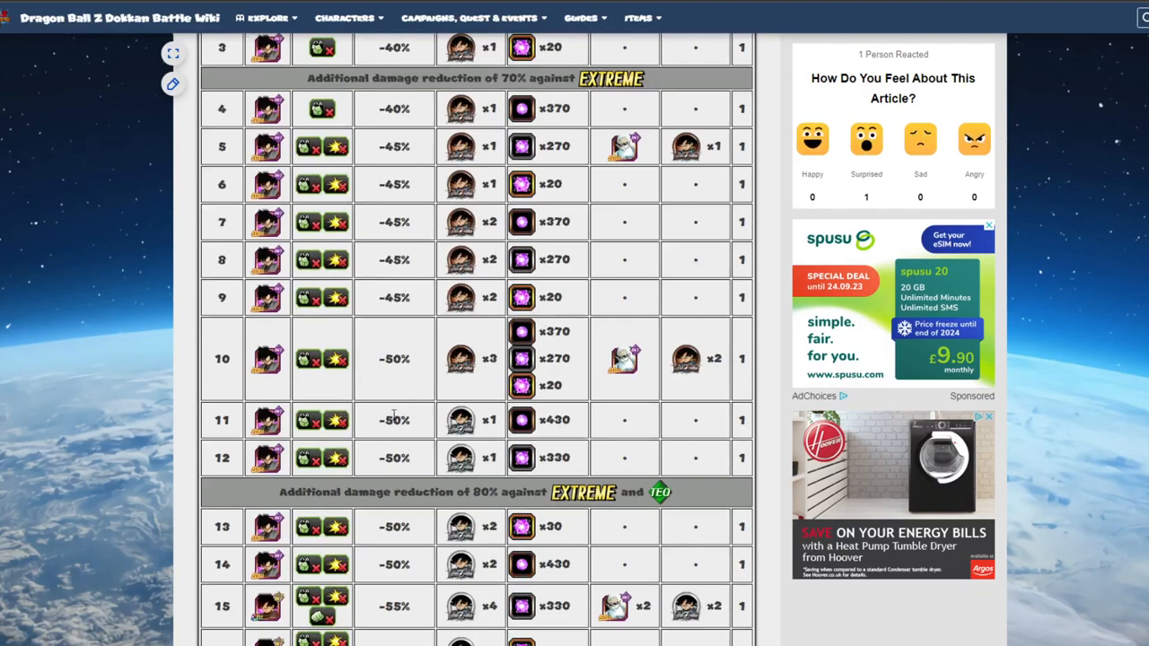
scroll(down, 3)
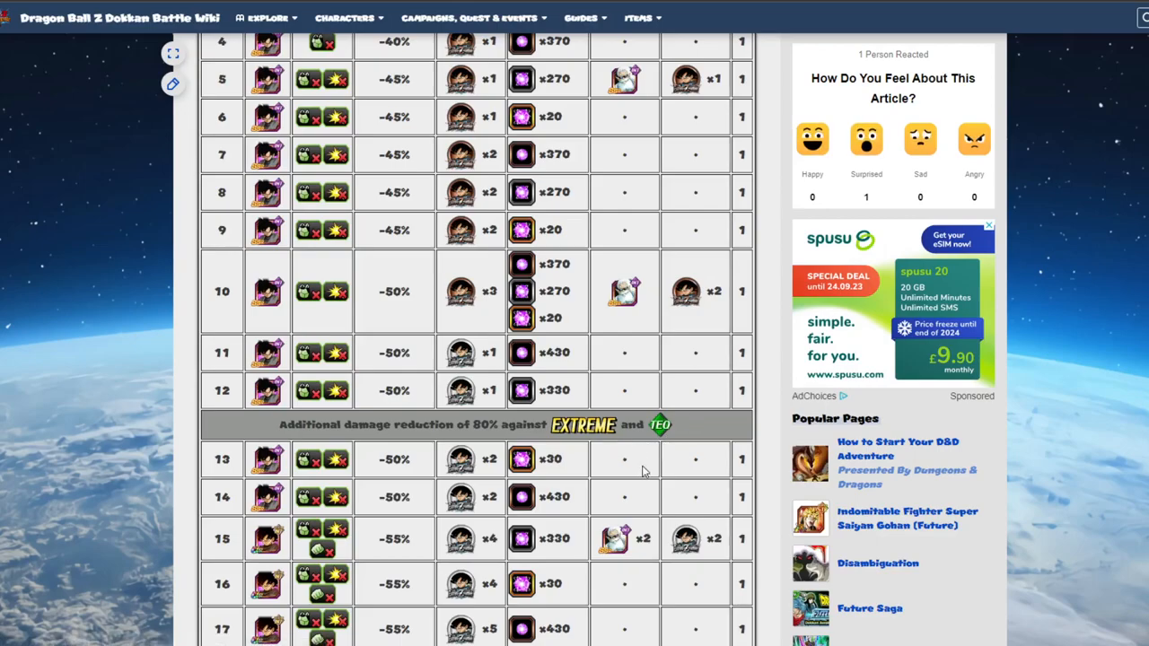
scroll(down, 3)
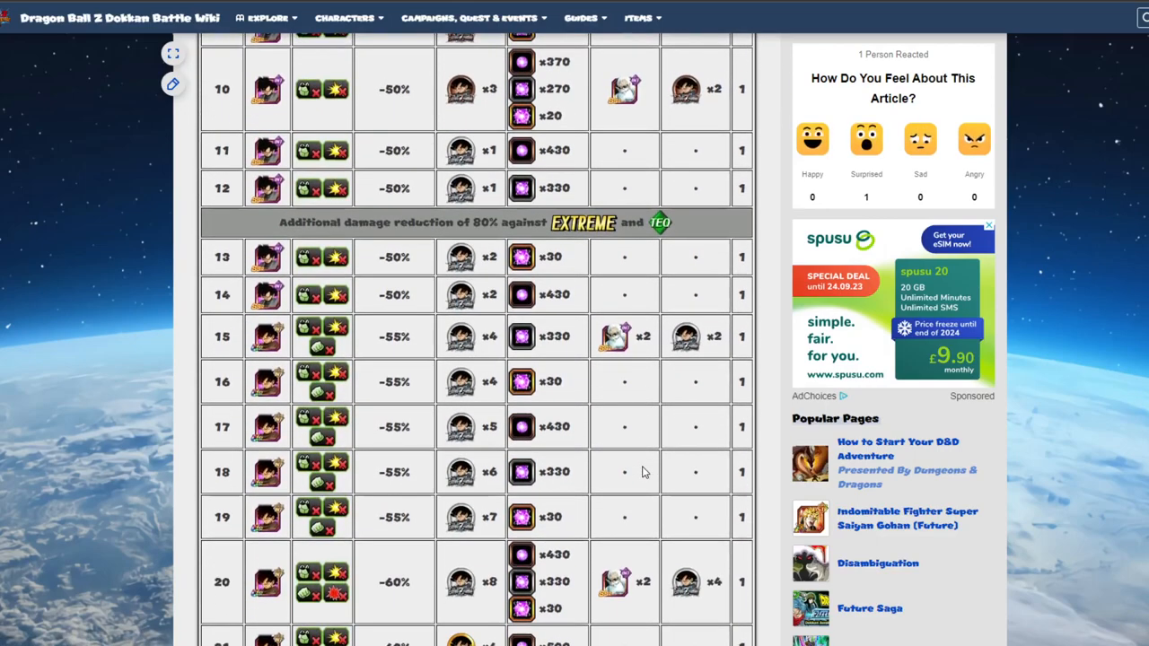
scroll(down, 3)
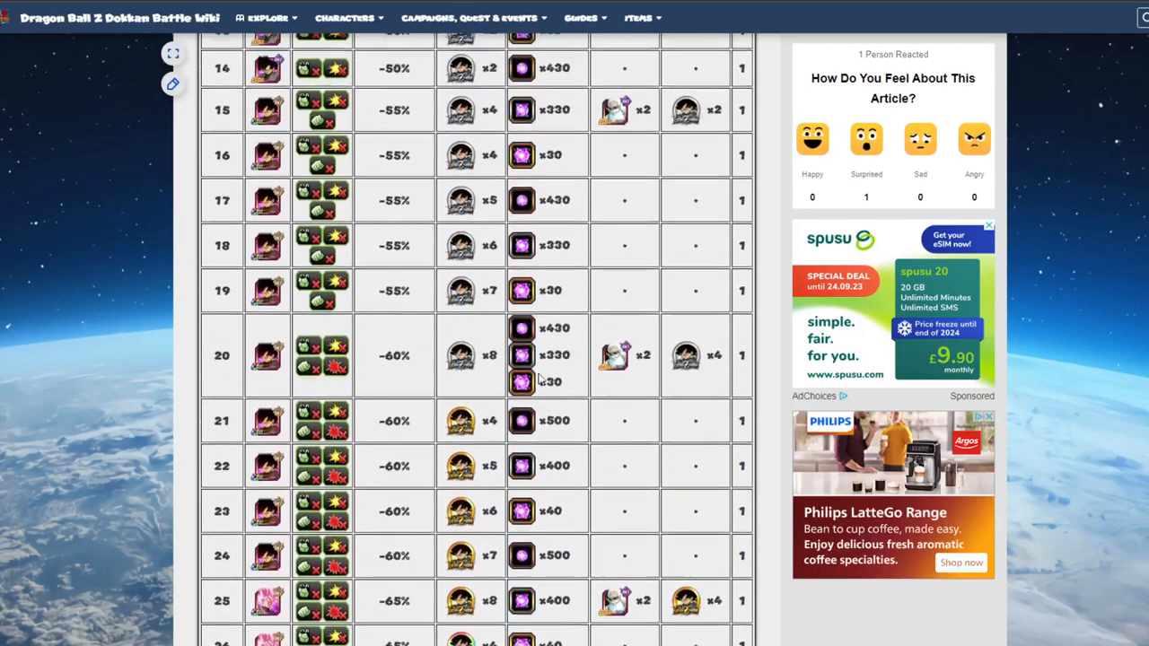
scroll(down, 3)
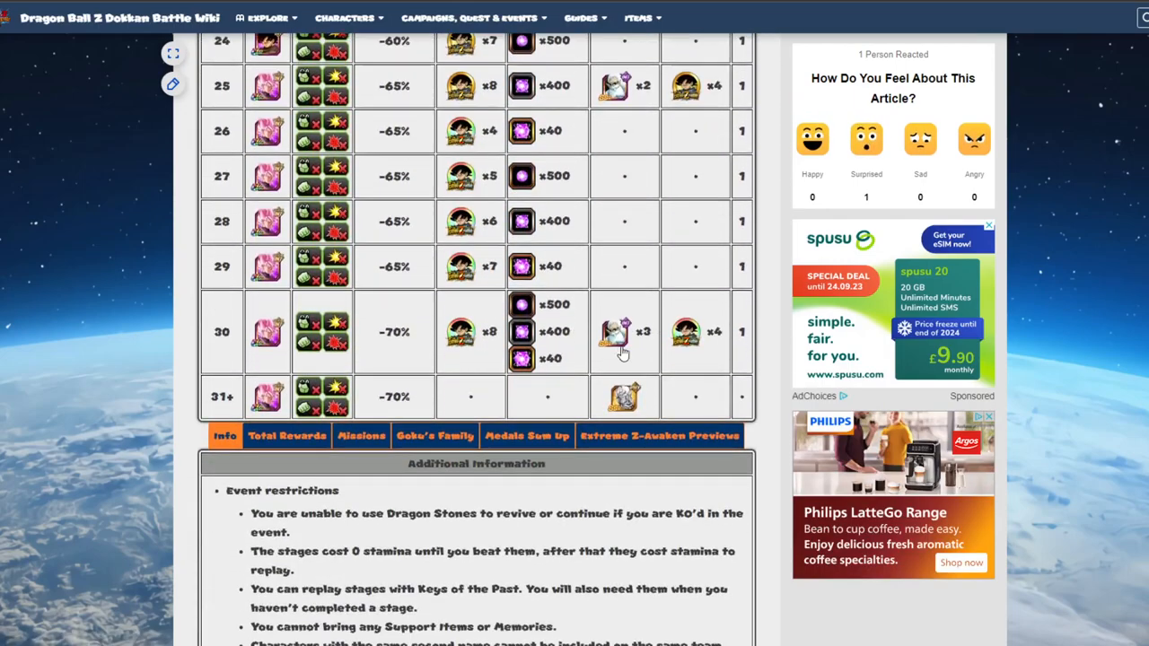
scroll(down, 3)
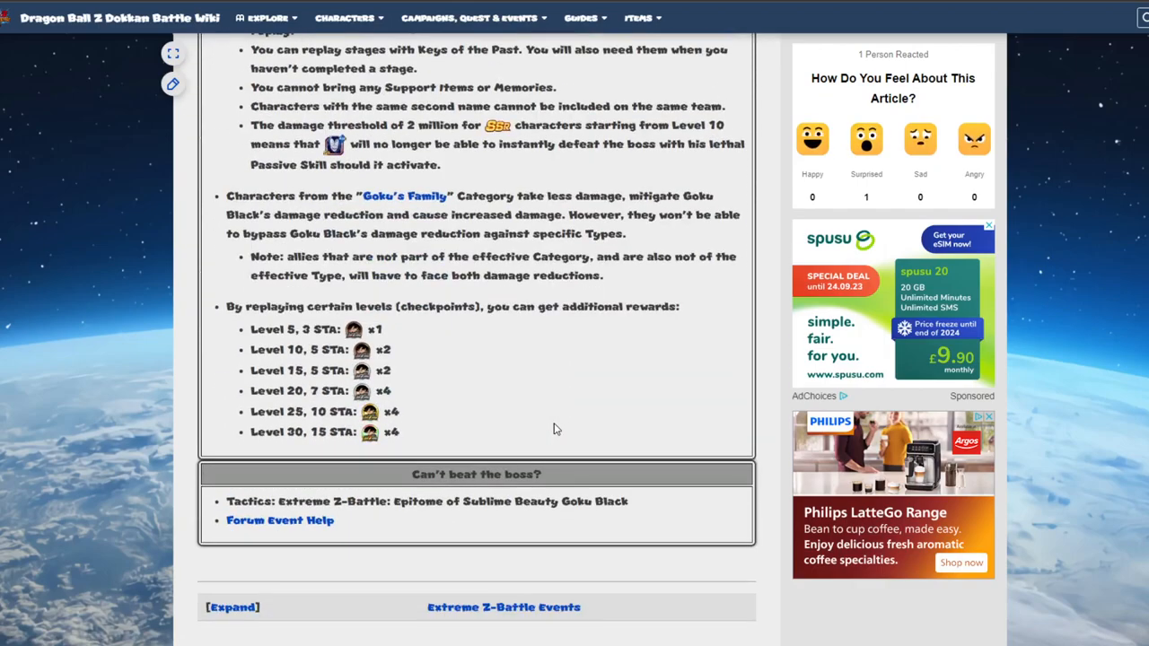
scroll(down, 3)
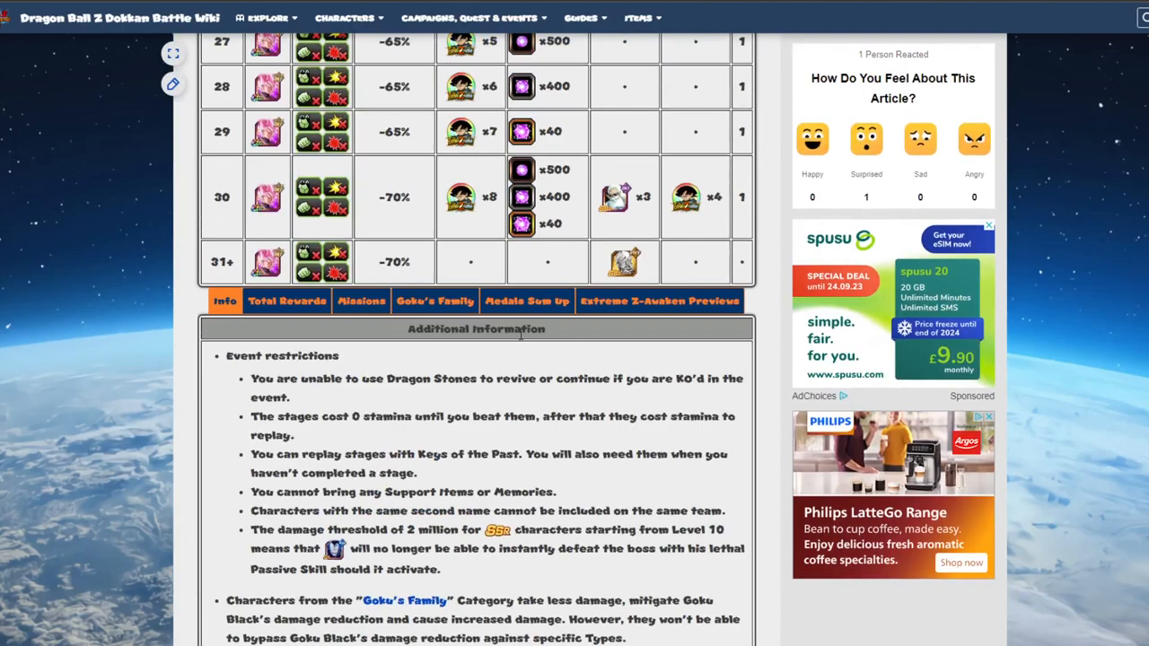
Show the Goku's Family tab listing the eligible character cards
click(435, 302)
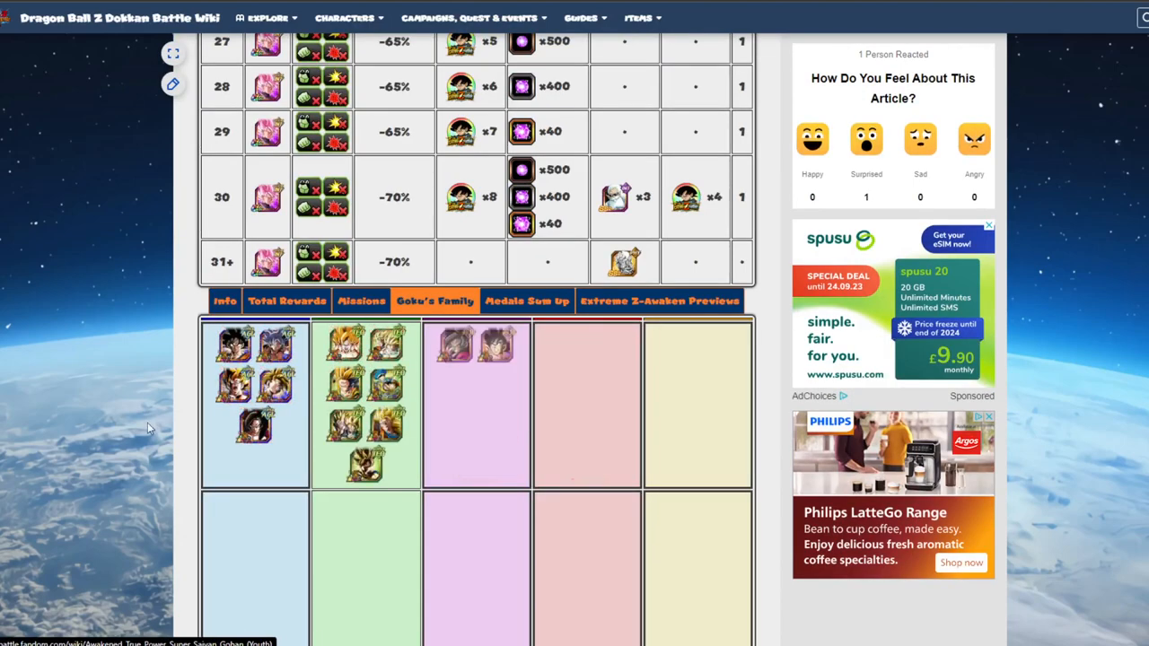
scroll(down, 3)
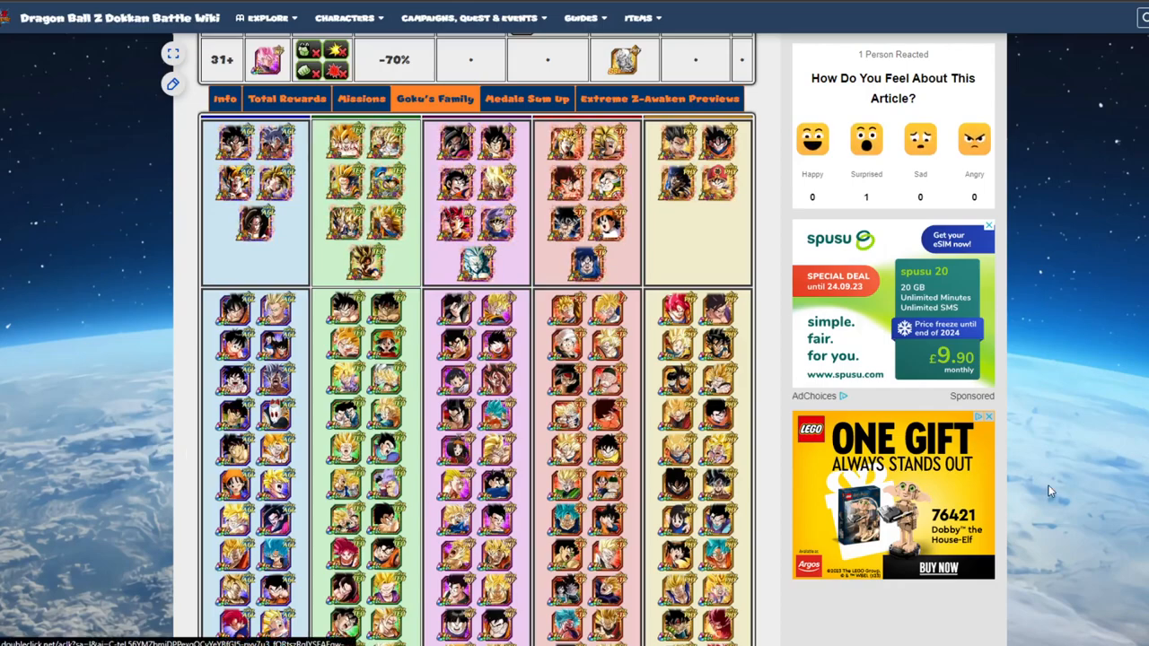
scroll(down, 3)
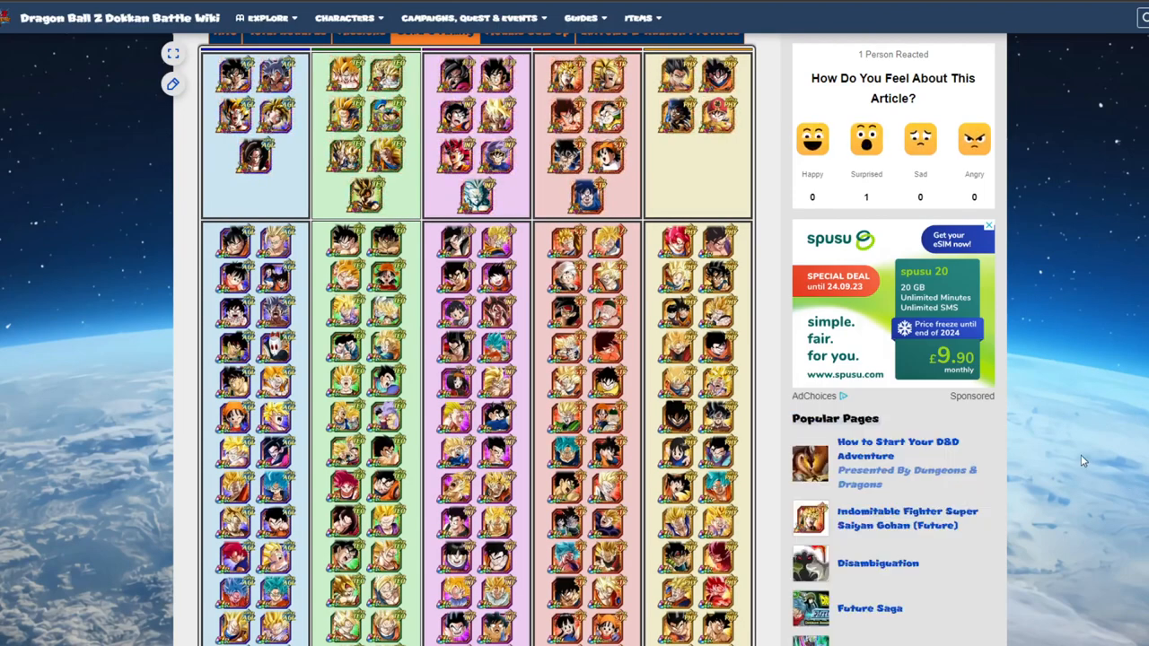
mouse_move(1102, 388)
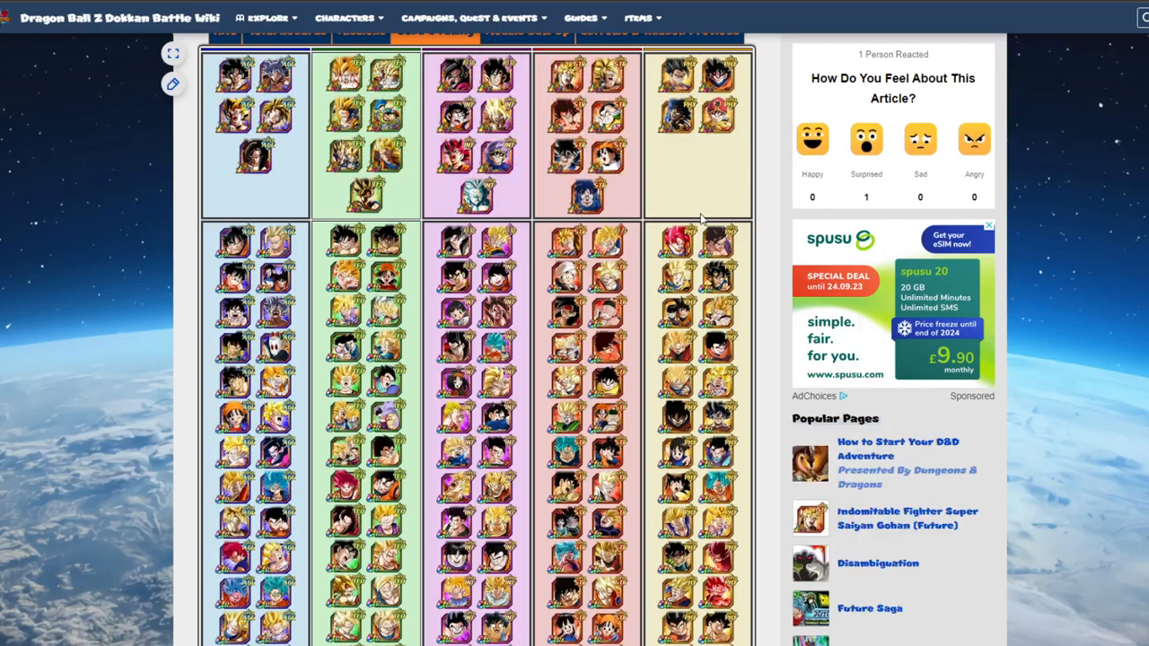
mouse_move(691, 205)
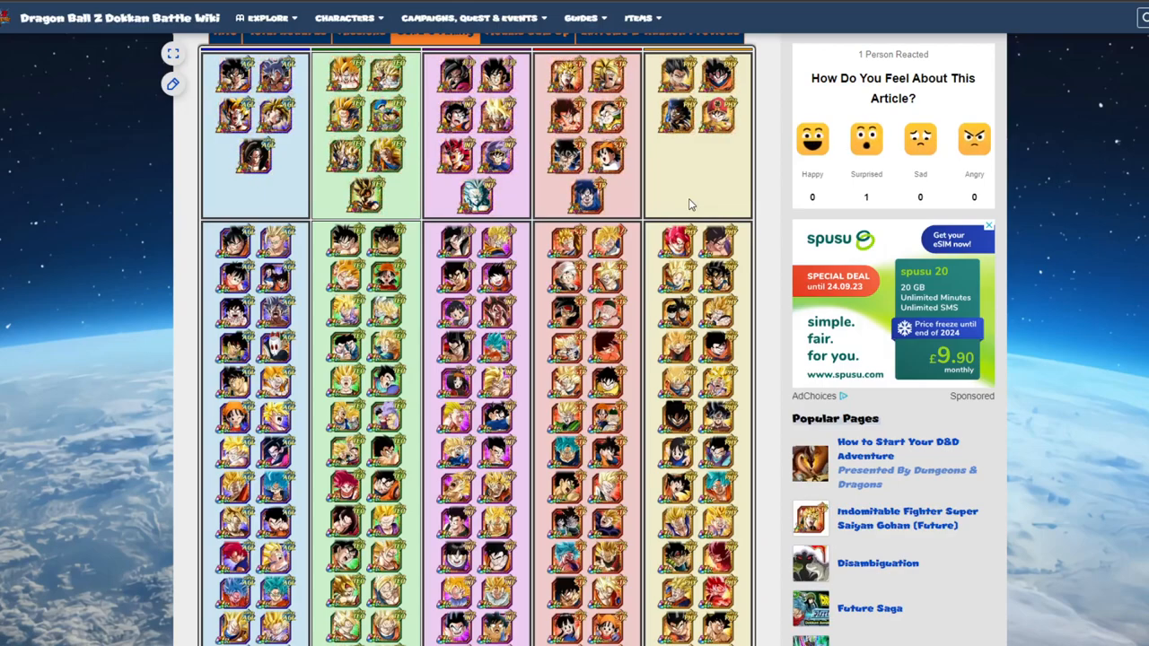
mouse_move(732, 147)
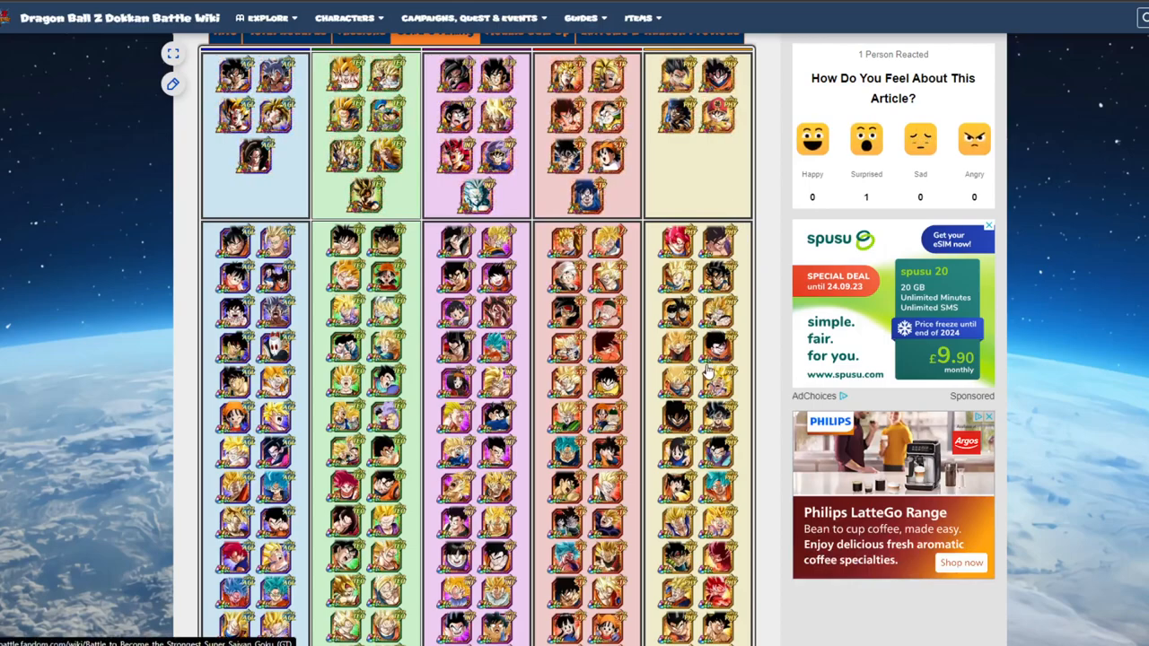
scroll(down, 3)
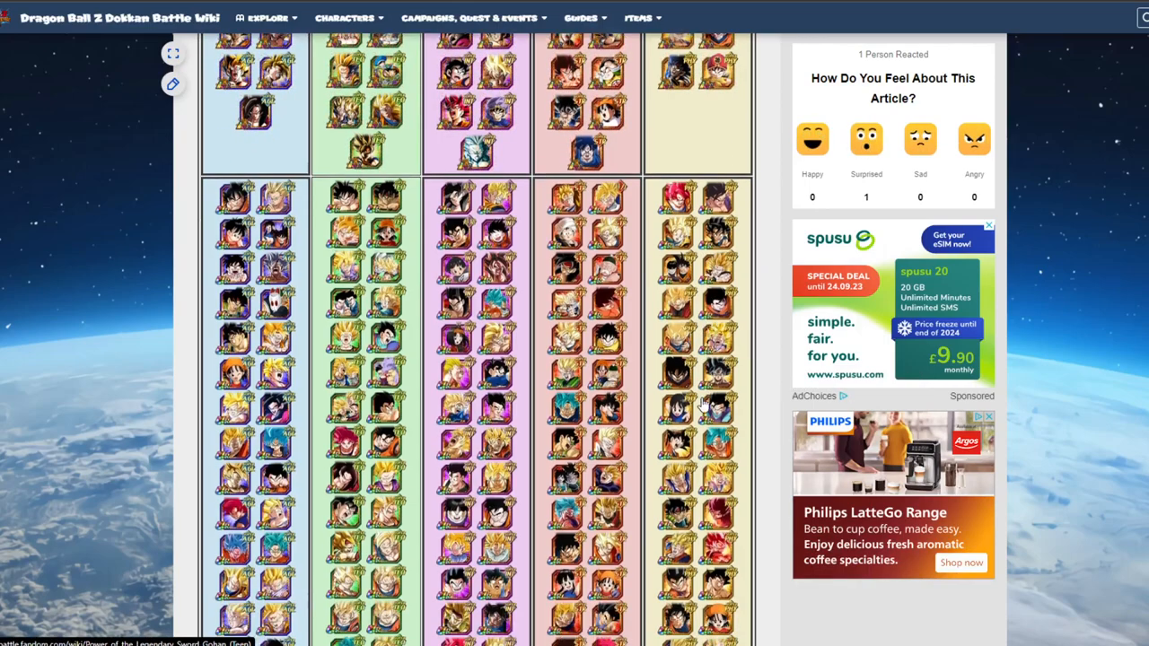
scroll(down, 3)
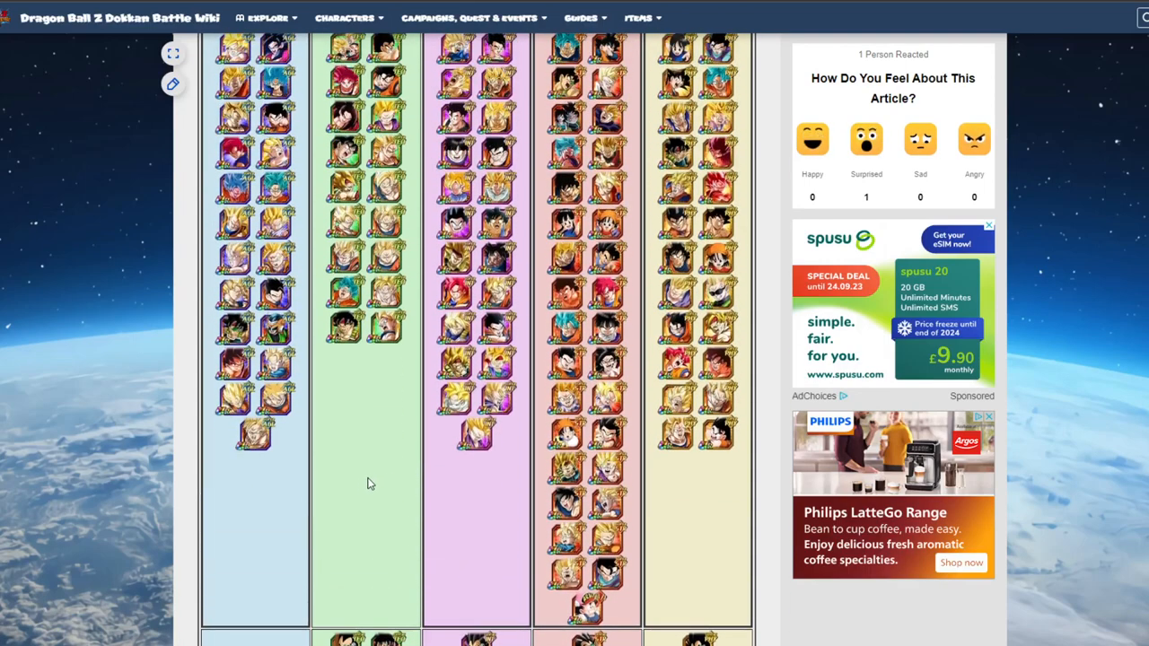
scroll(down, 3)
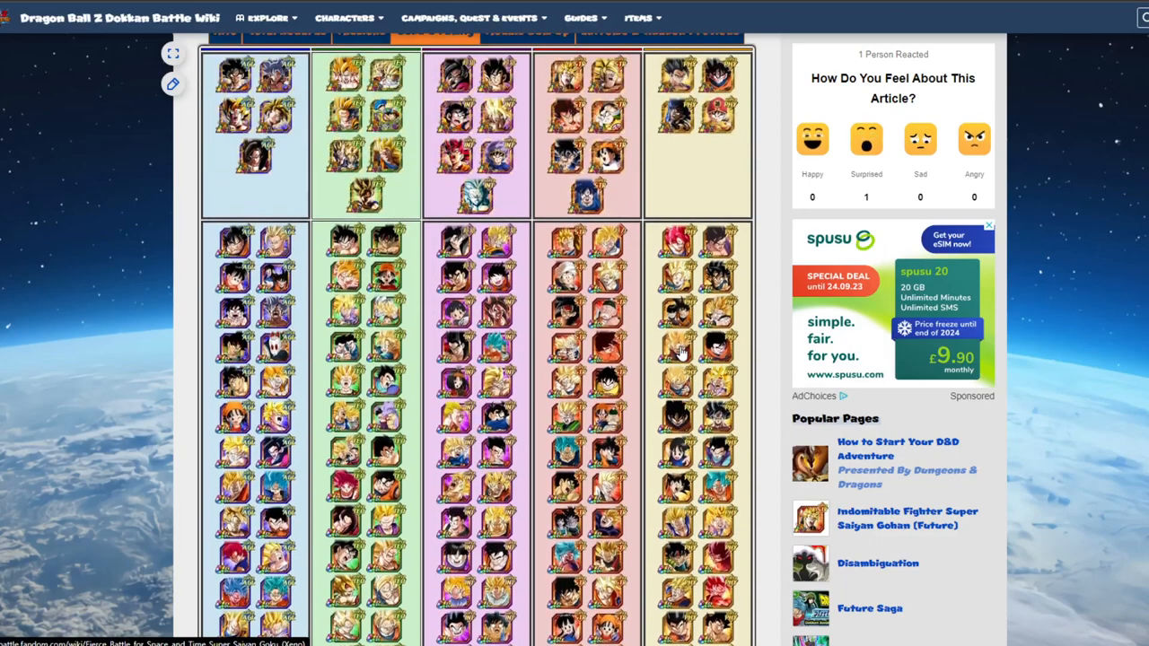
mouse_move(1077, 350)
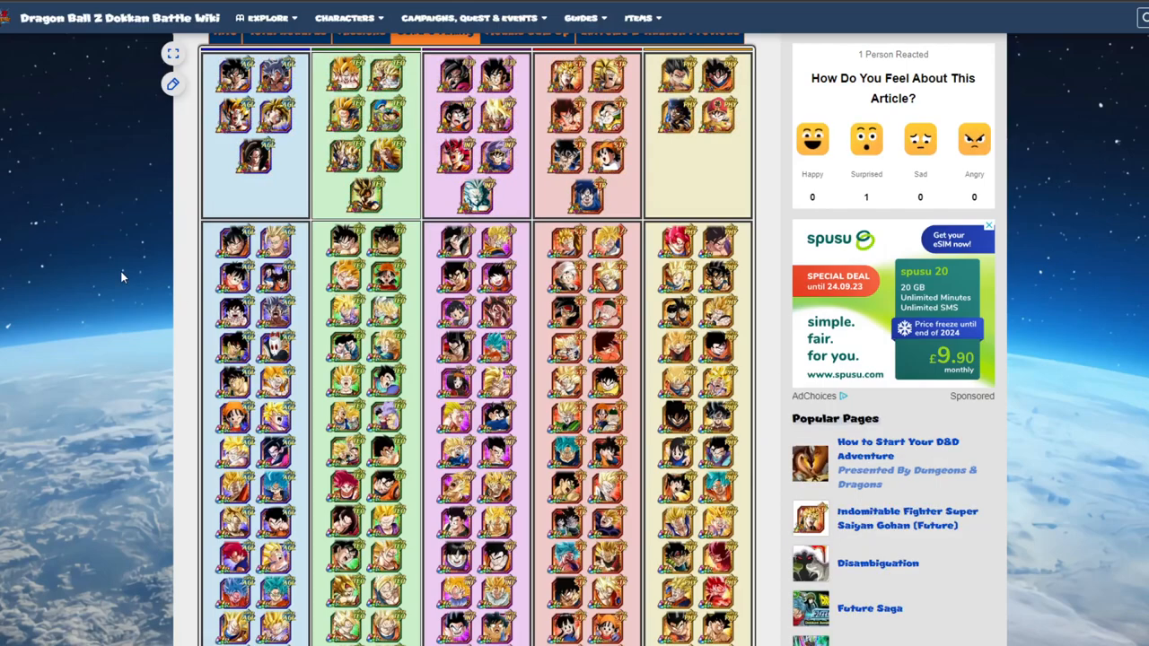
mouse_move(137, 260)
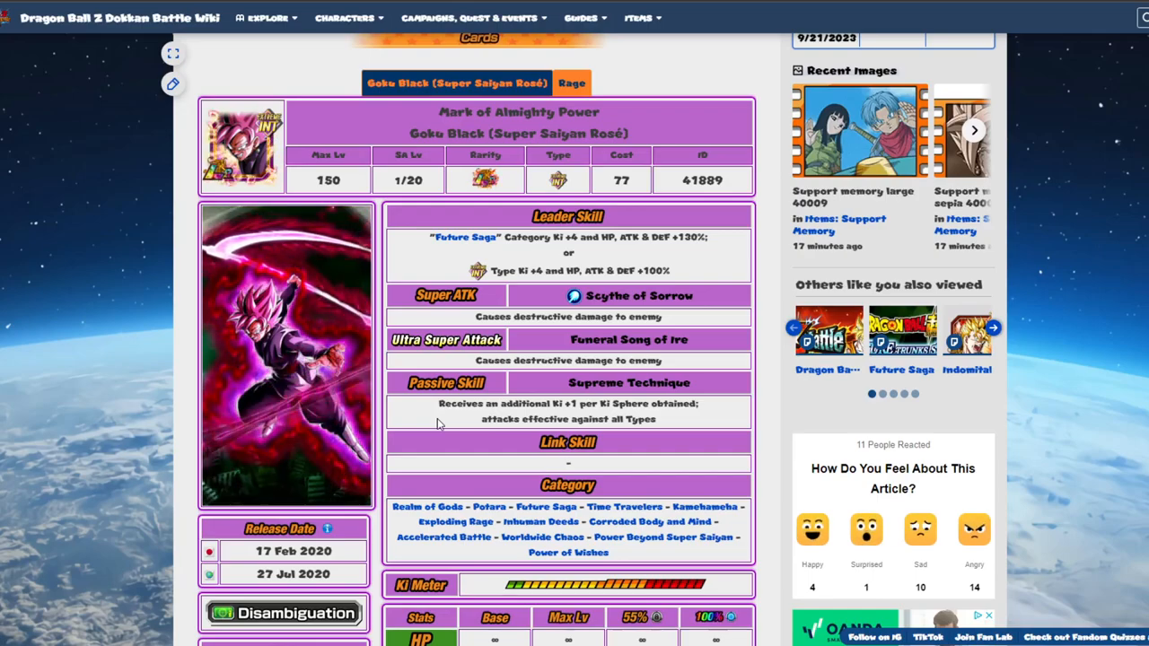
Switch the Goku Black (Super Saiyan Rosé) card to its Rage version with Binding Black Kamehameha
scroll(down, 3)
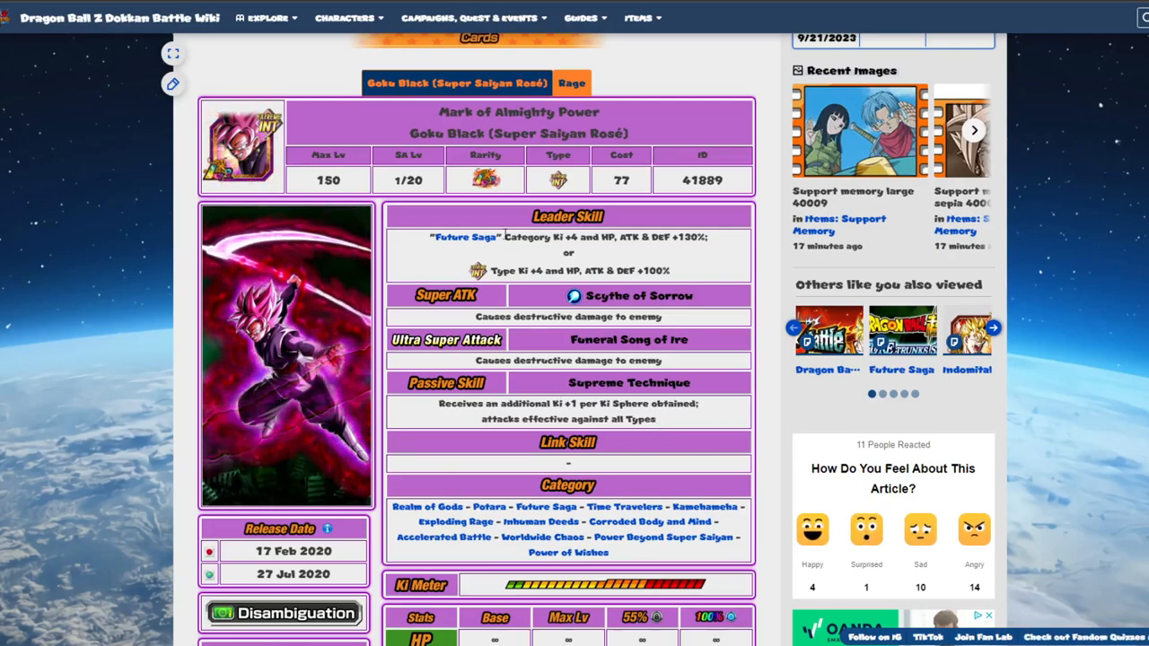
click(571, 83)
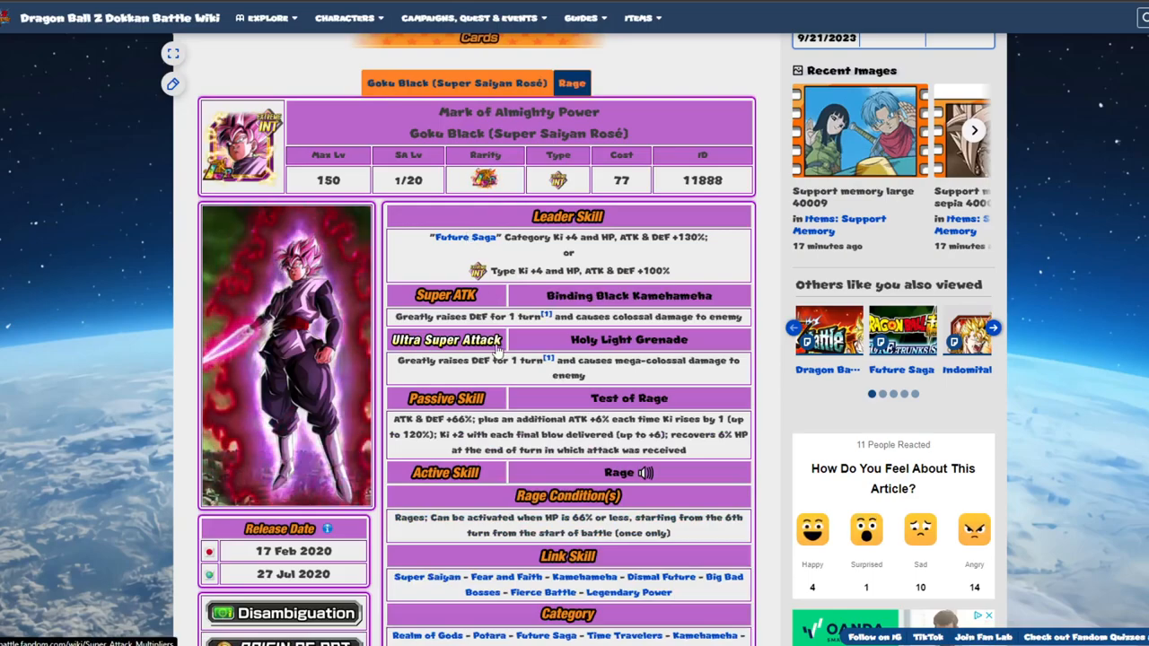